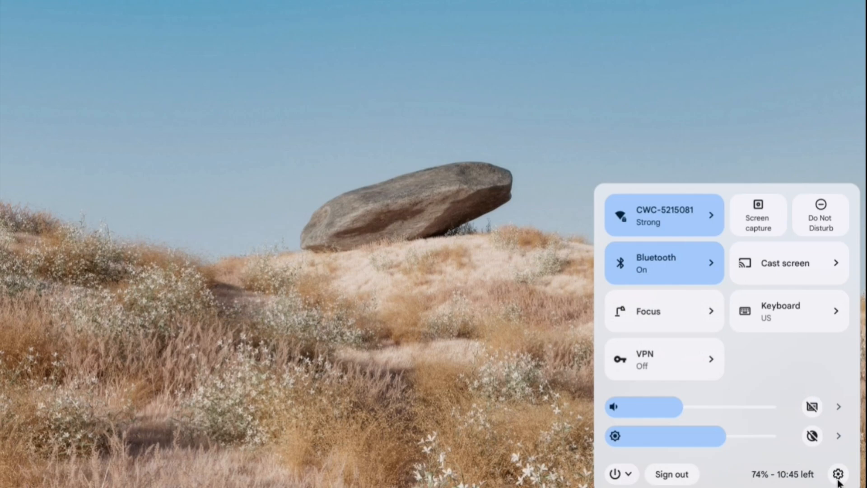
- Reach System preferences in device settings and show Storage management
click(841, 471)
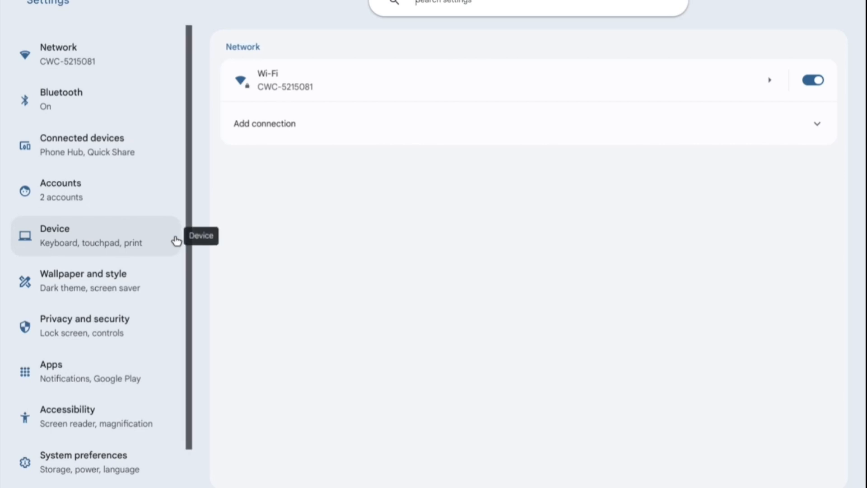
scroll(down, 3)
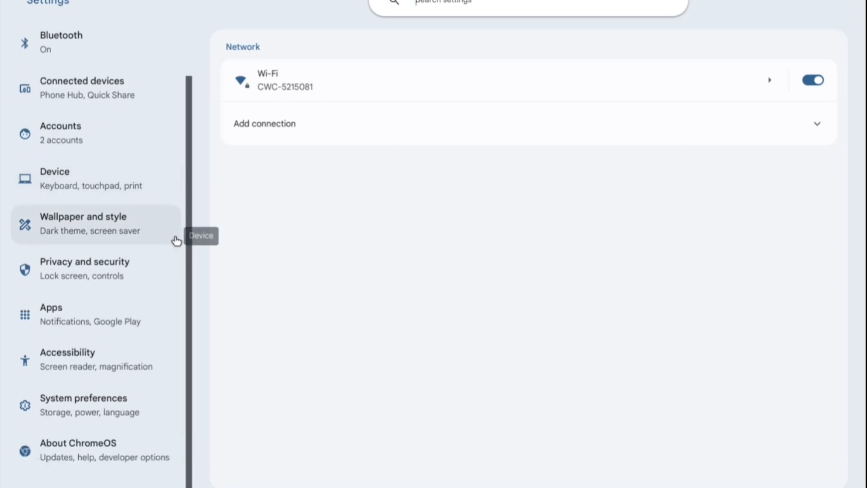
mouse_move(74, 413)
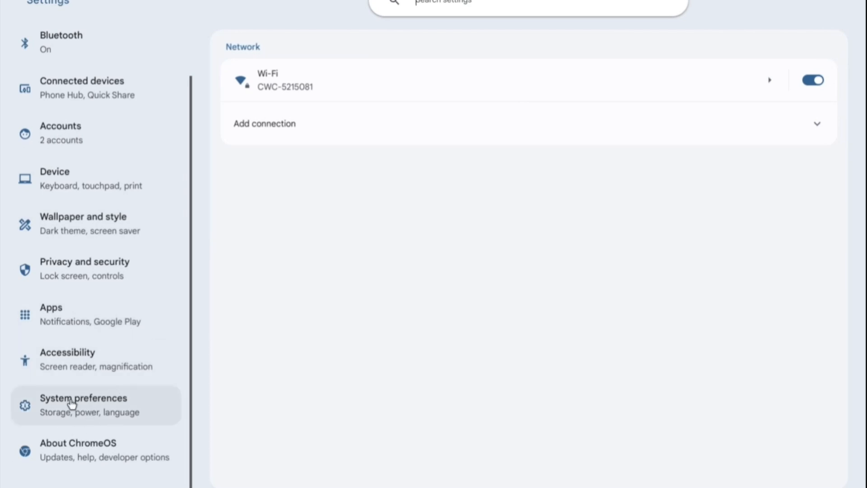
click(83, 405)
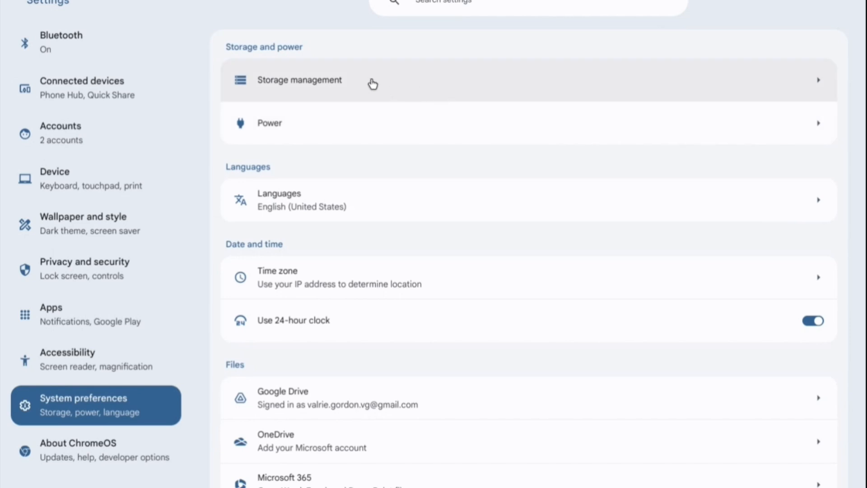
click(373, 82)
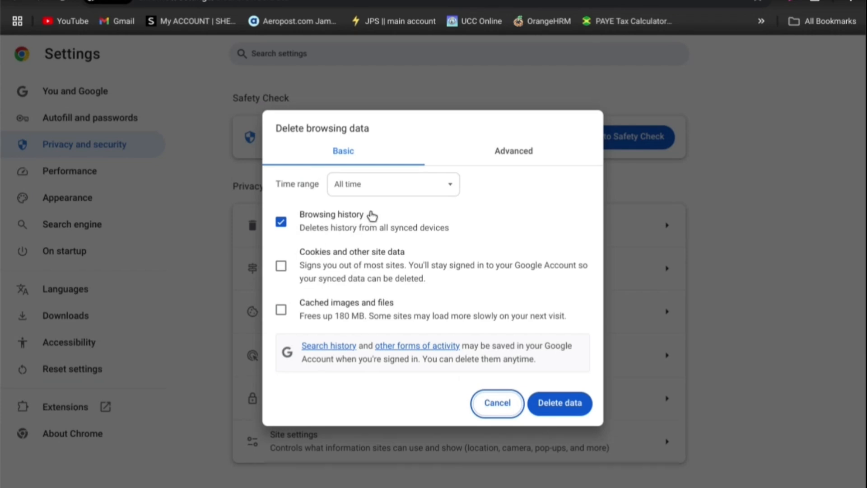
mouse_move(387, 250)
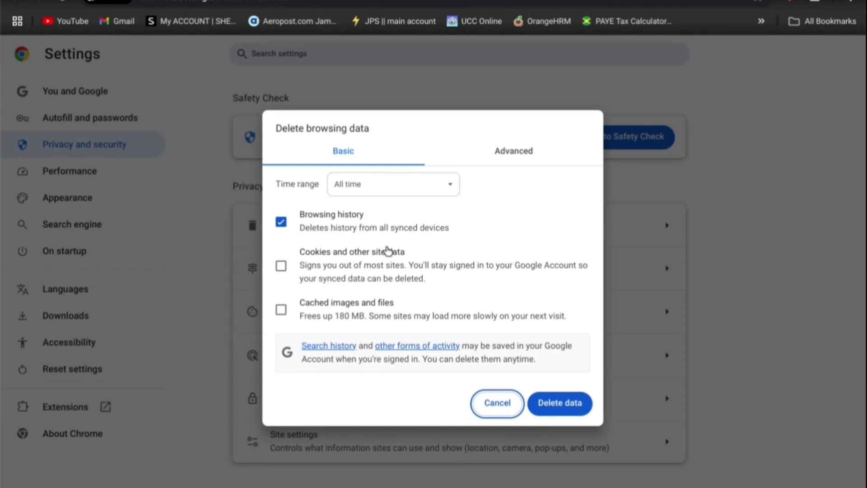
mouse_move(373, 267)
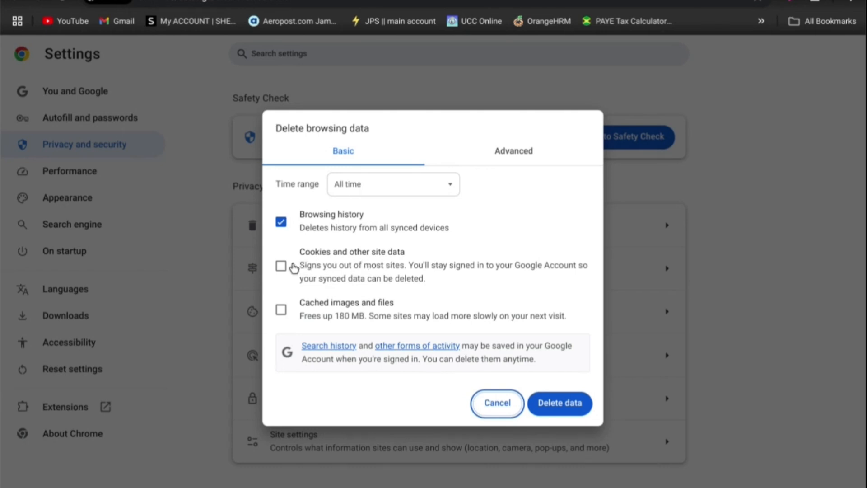
- Add cookies and cached files to the all-time deletion, then go to the Search history page
click(280, 265)
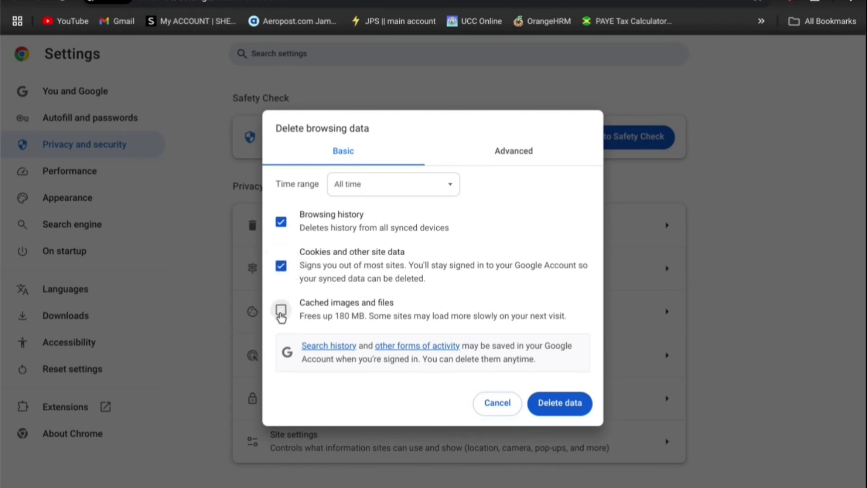
click(394, 184)
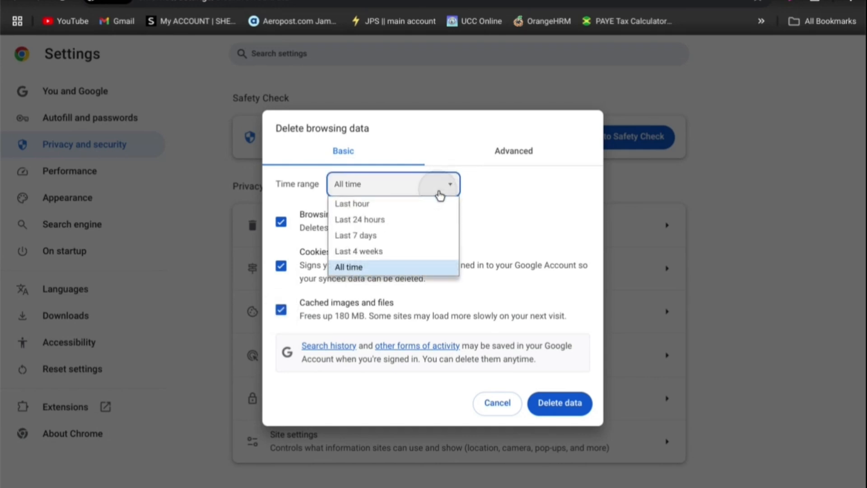
mouse_move(407, 226)
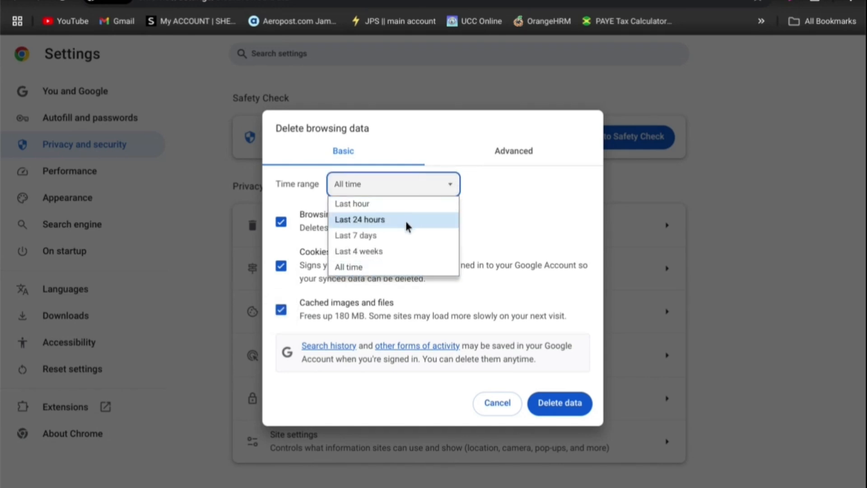
mouse_move(410, 228)
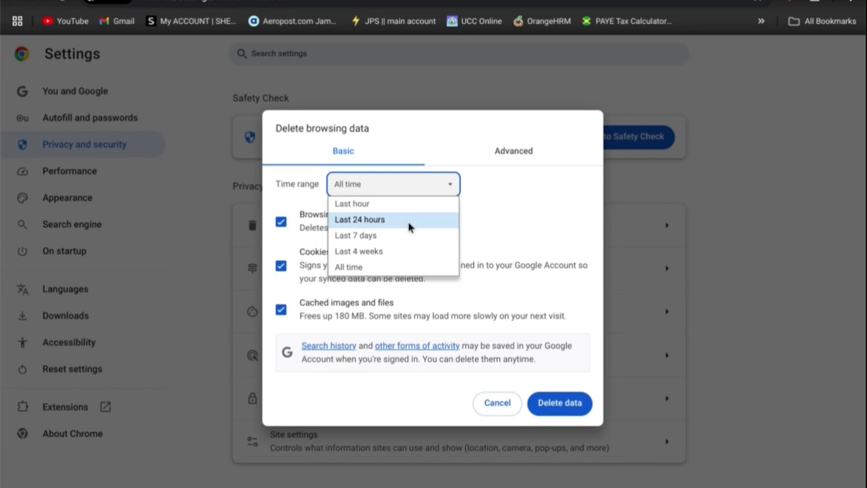
mouse_move(356, 236)
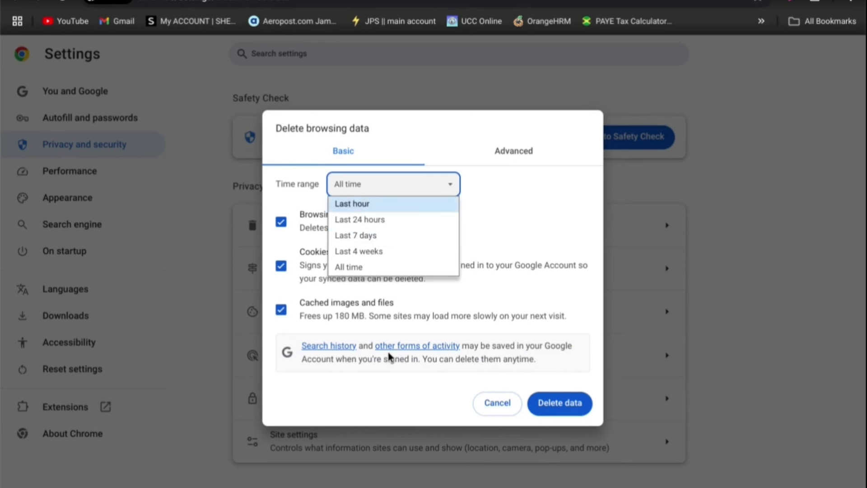
click(329, 345)
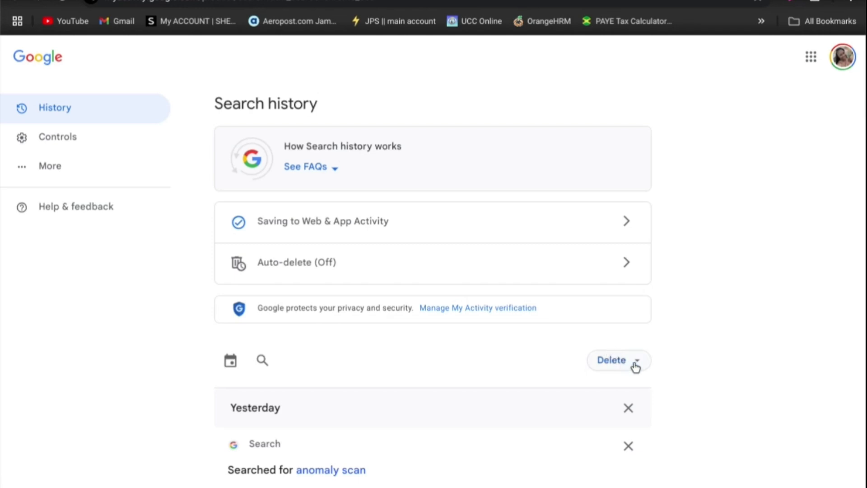
click(636, 360)
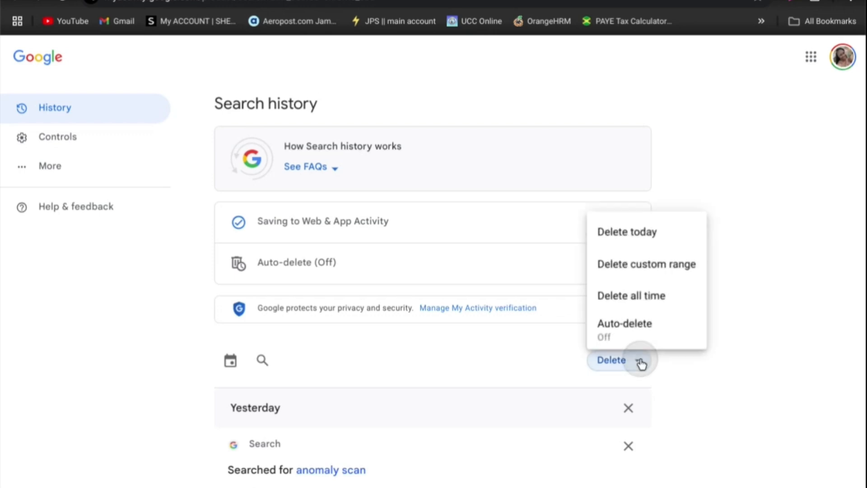
mouse_move(638, 253)
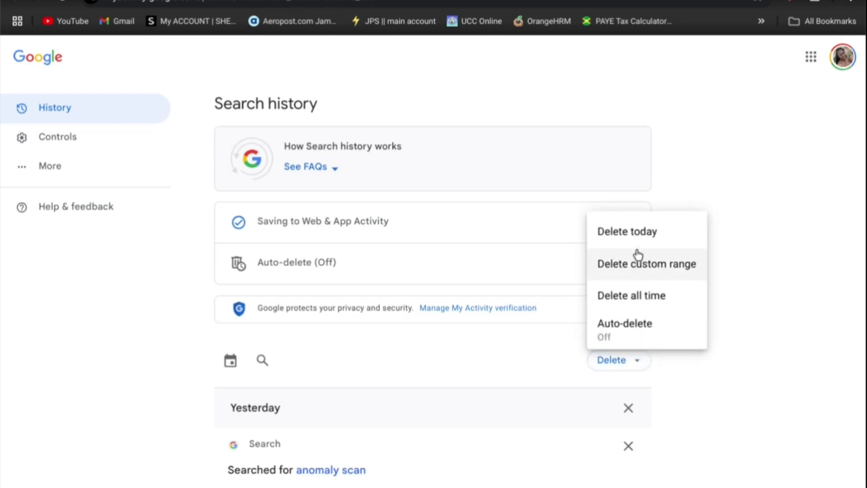
mouse_move(653, 246)
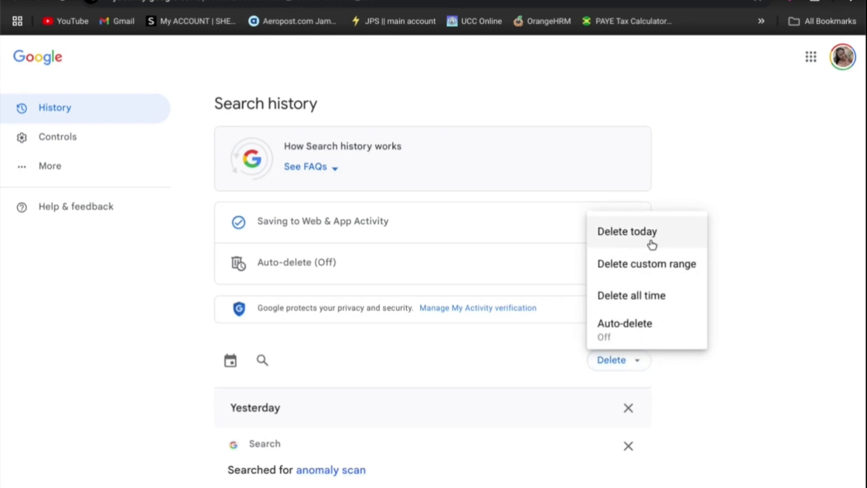
mouse_move(672, 279)
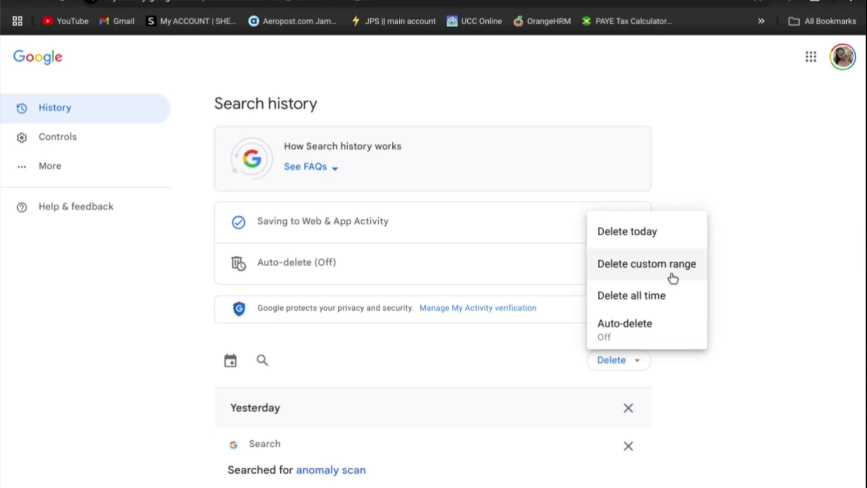
mouse_move(651, 301)
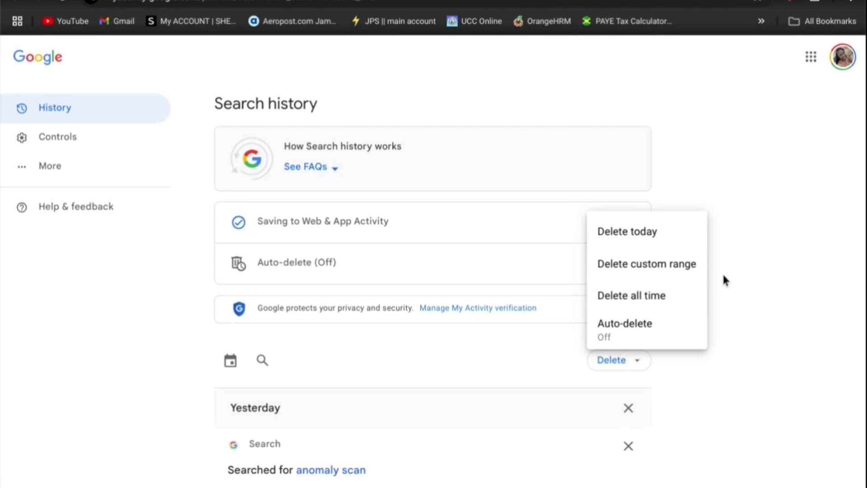
click(728, 281)
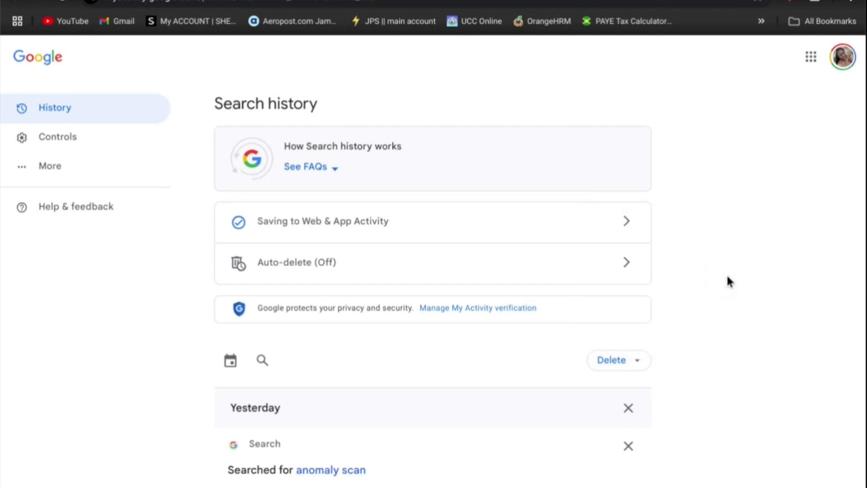
mouse_move(692, 434)
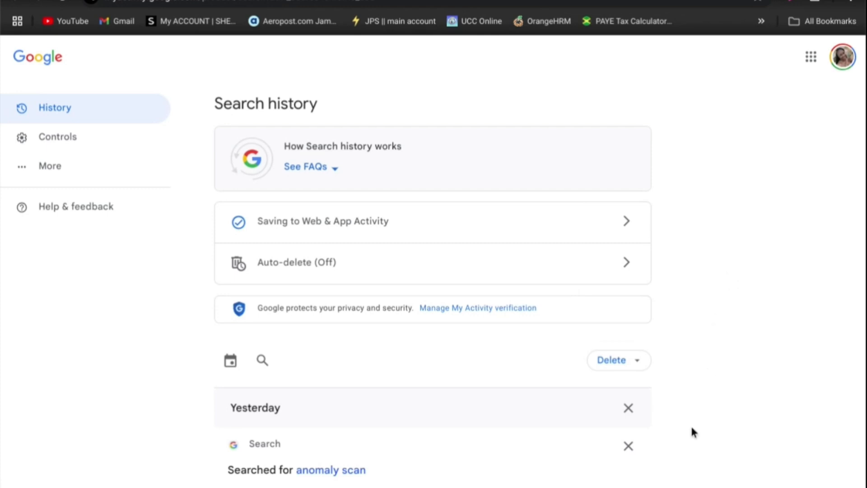